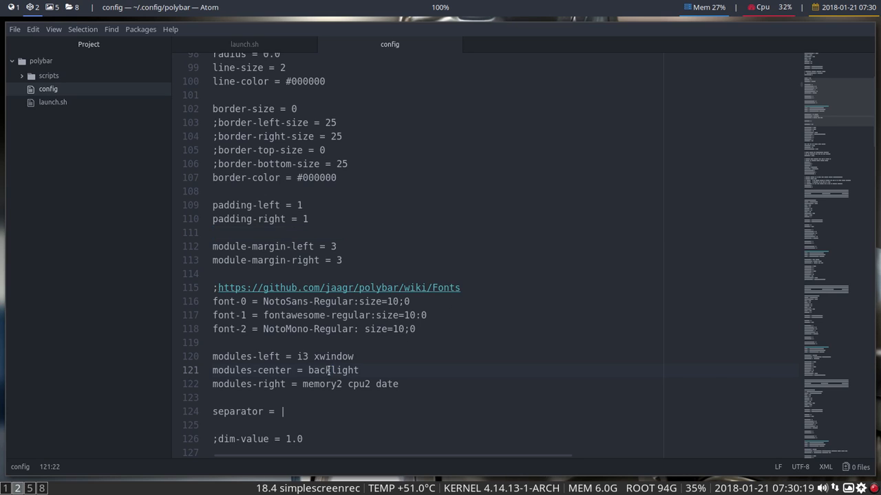
Select the backlight entry in modules-center, then scroll to the [module/backlight] section
{"action": "double_click", "coordinate": [333, 370]}
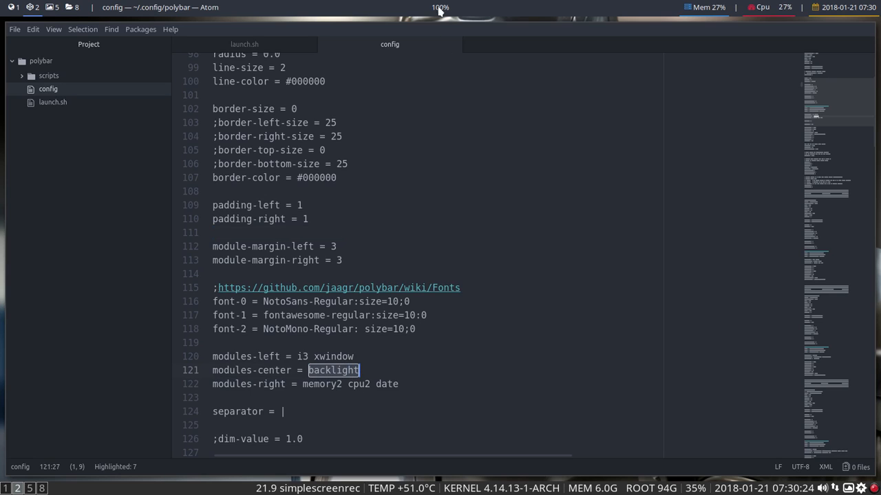
{"action": "mouse_move", "coordinate": [431, 189]}
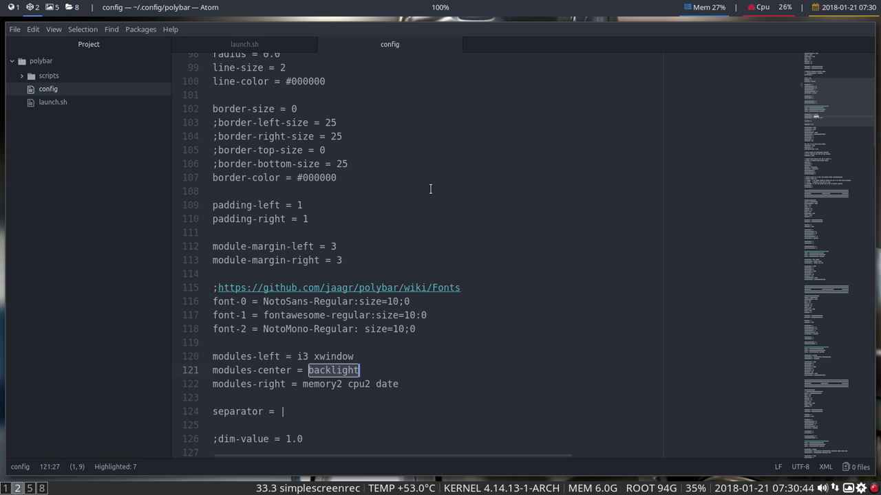
{"action": "scroll", "scroll_direction": "down", "scroll_amount": 3}
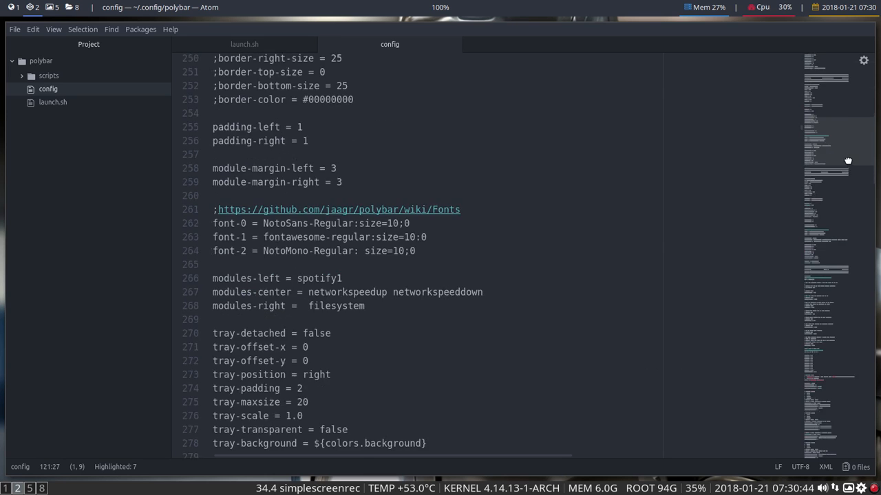
{"action": "scroll", "scroll_direction": "down", "scroll_amount": 3}
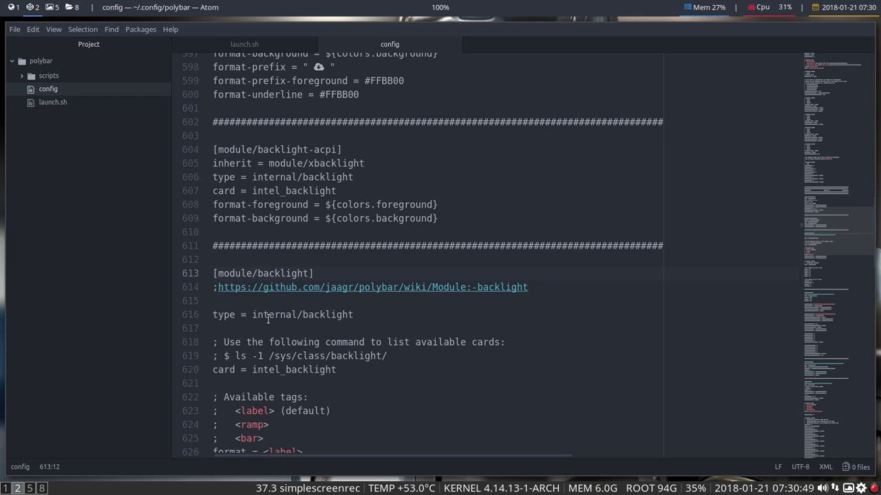
{"action": "scroll", "scroll_direction": "down", "scroll_amount": 3}
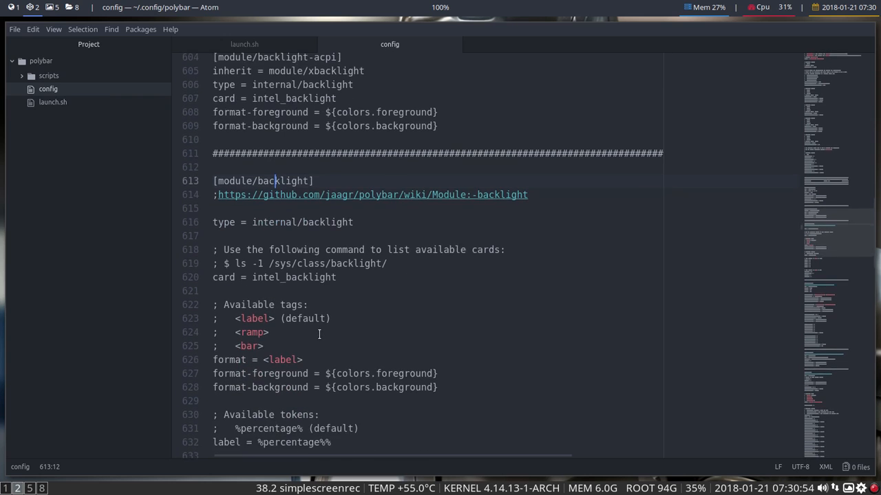
{"action": "scroll", "scroll_direction": "down", "scroll_amount": 3}
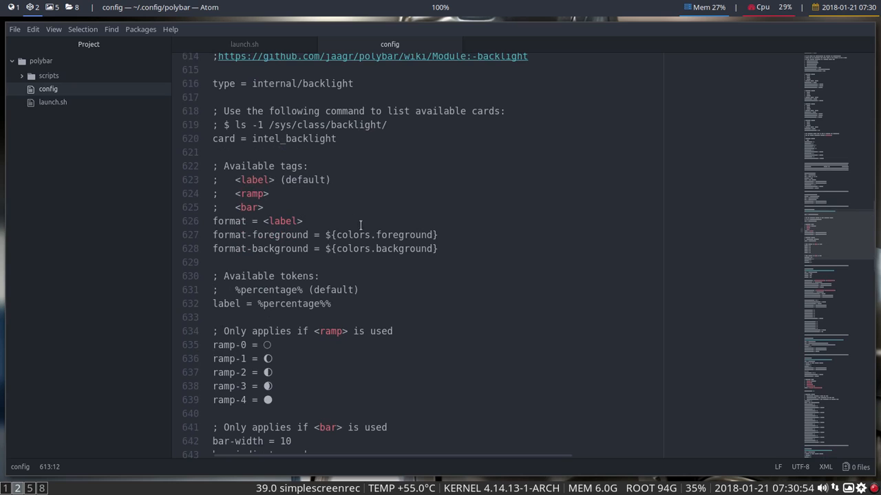
{"action": "left_click", "coordinate": [372, 235]}
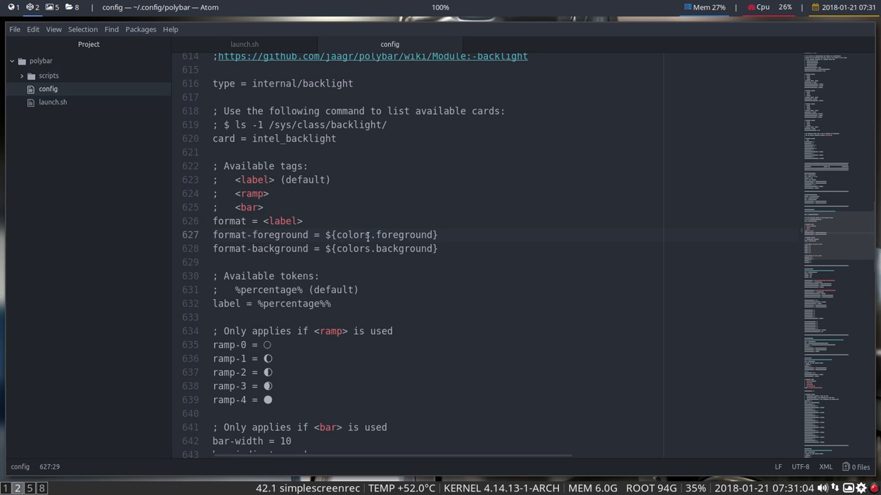
{"action": "left_click", "coordinate": [406, 235]}
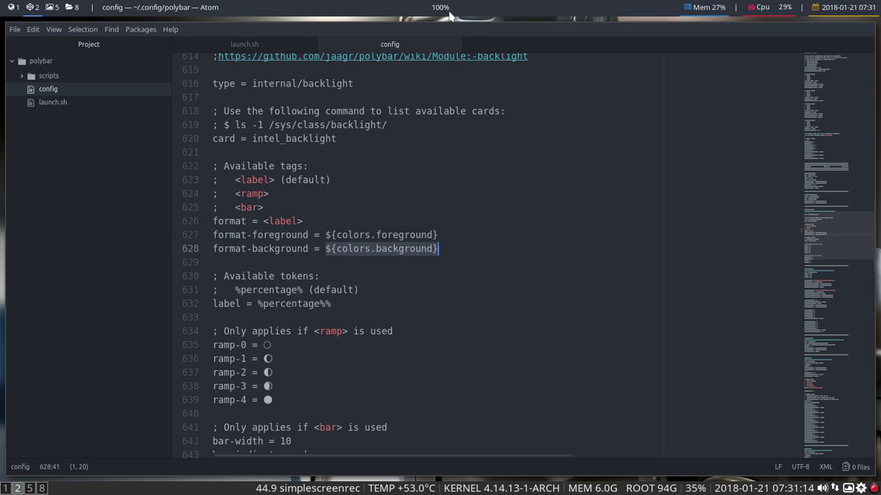
{"action": "scroll", "scroll_direction": "down", "scroll_amount": 3}
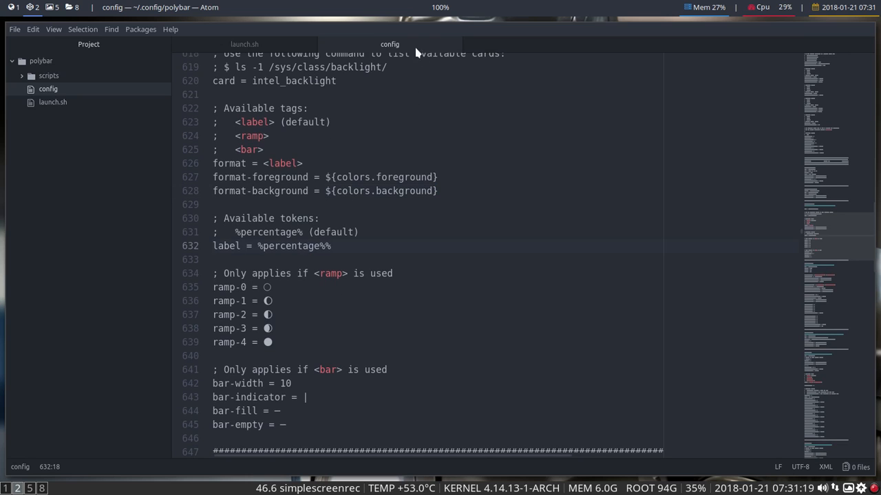
{"action": "scroll", "scroll_direction": "down", "scroll_amount": 3}
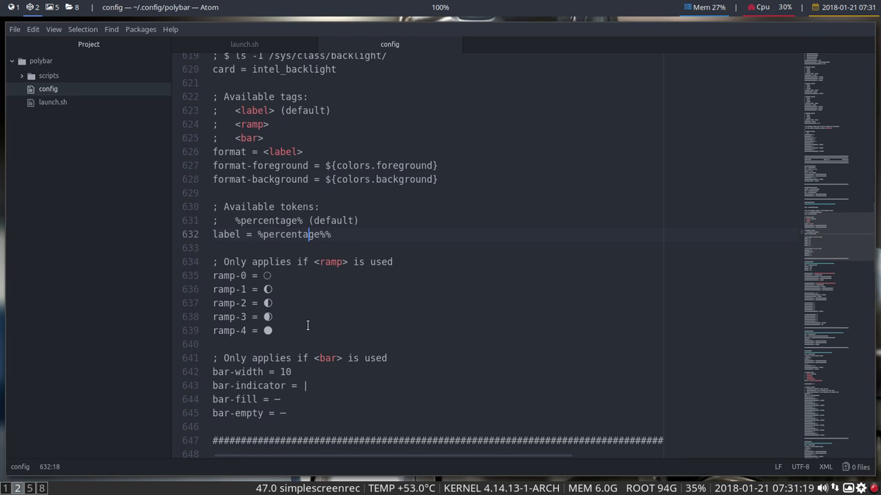
{"action": "scroll", "scroll_direction": "down", "scroll_amount": 3}
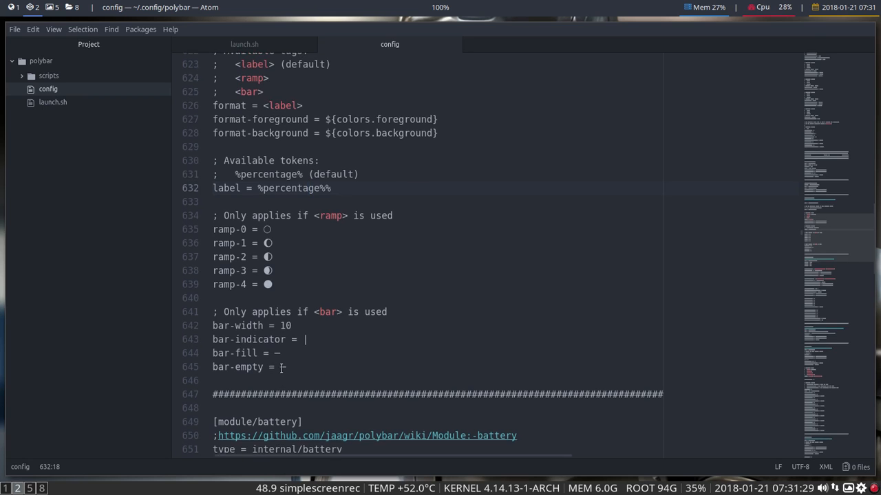
{"action": "scroll", "scroll_direction": "up", "scroll_amount": 3}
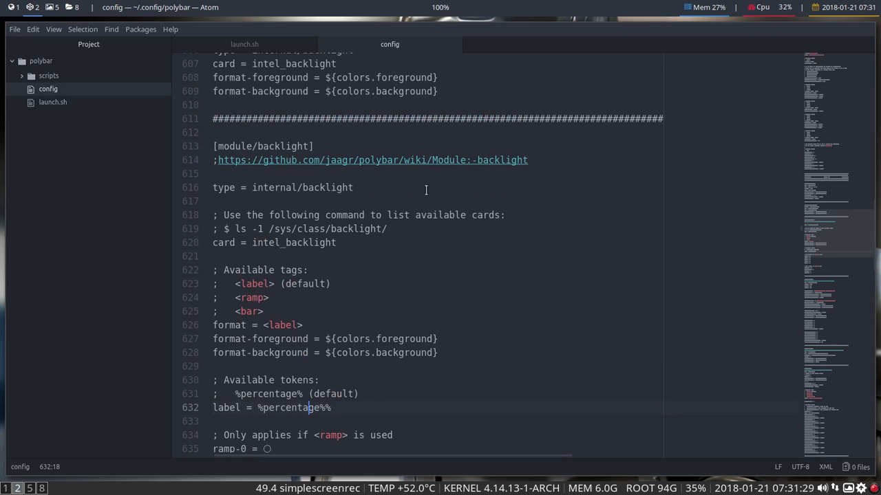